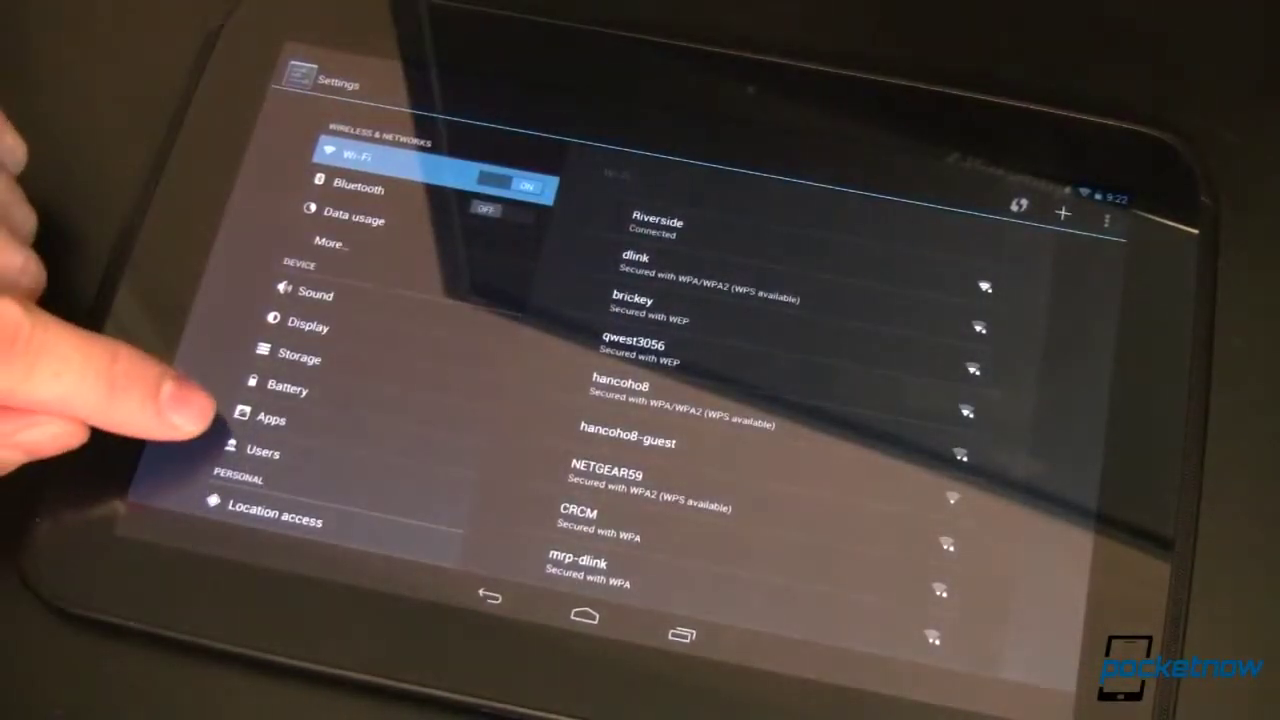
- Open the Users page under Device in Settings
left_click(262, 452)
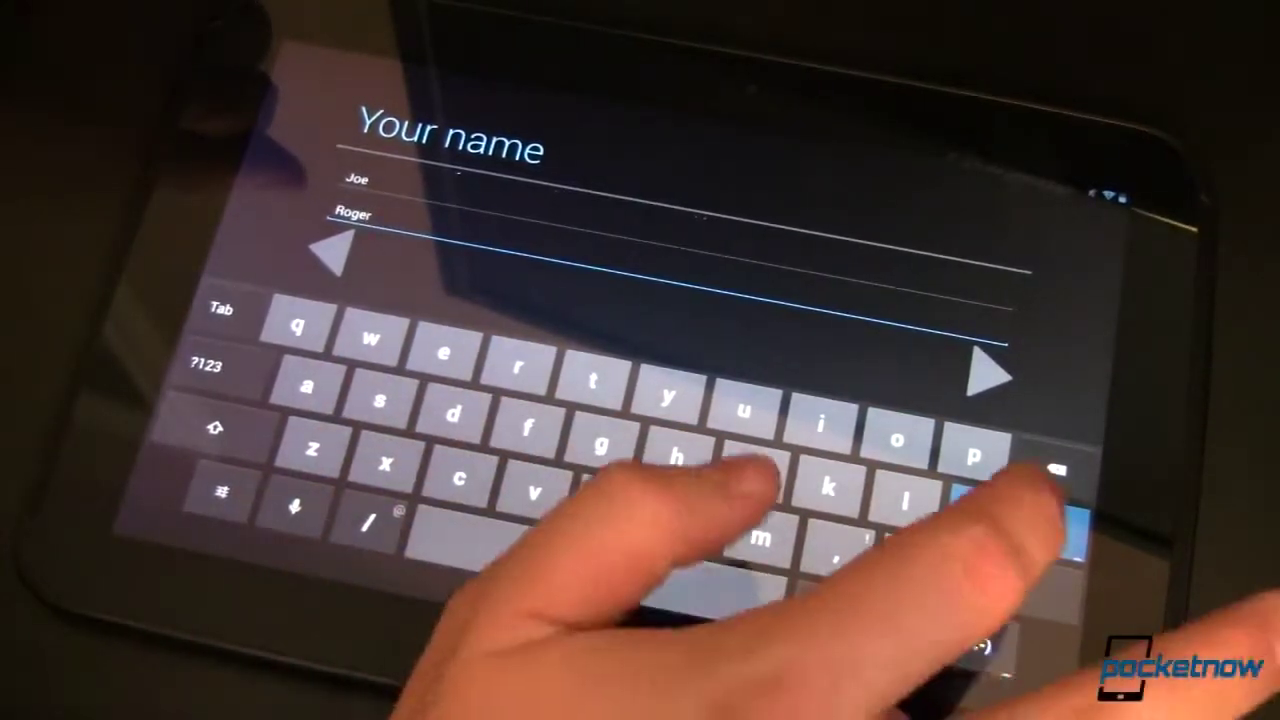
- Continue past the name screen and accept the Google services terms
left_click(985, 383)
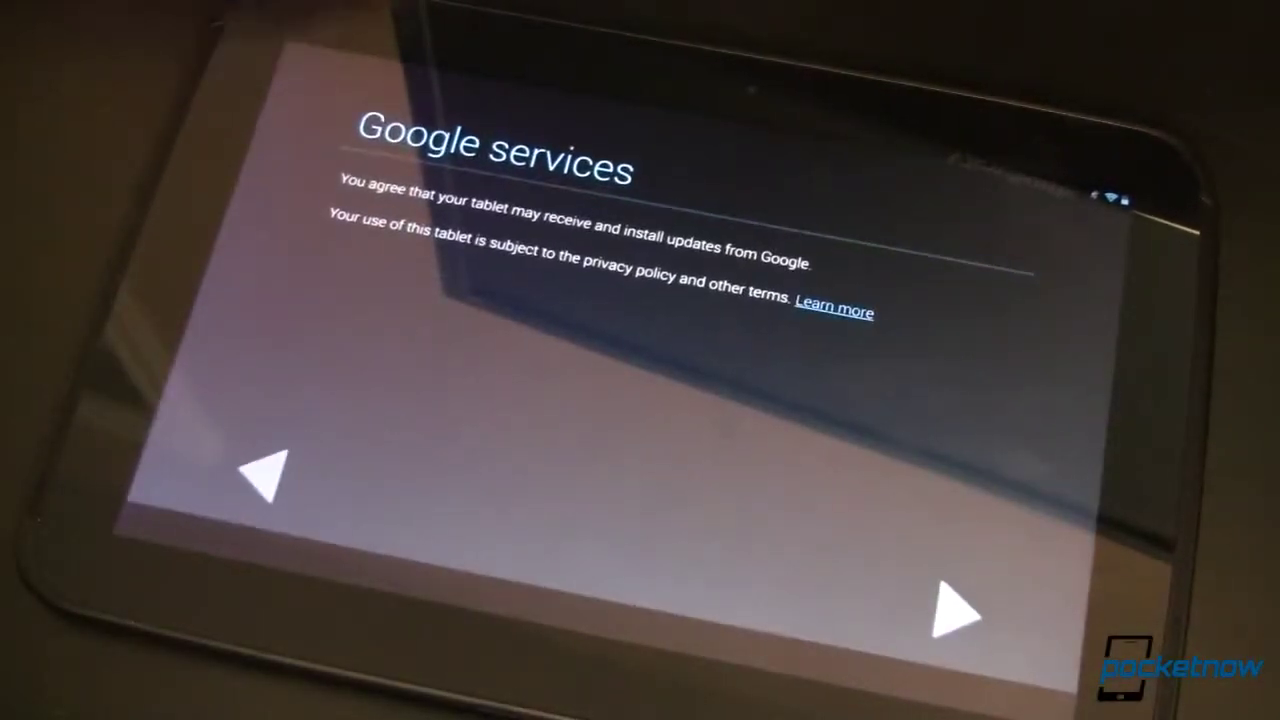
left_click(955, 630)
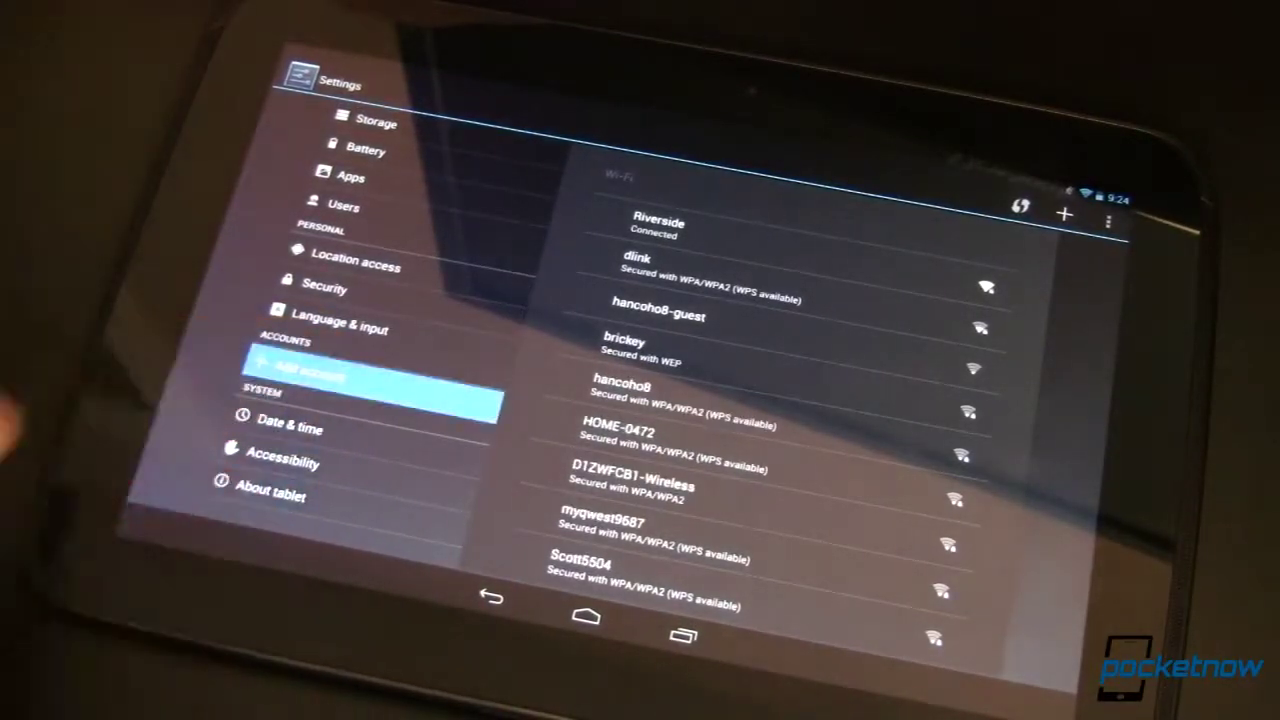
- Start adding an account under Accounts for the new user
left_click(310, 375)
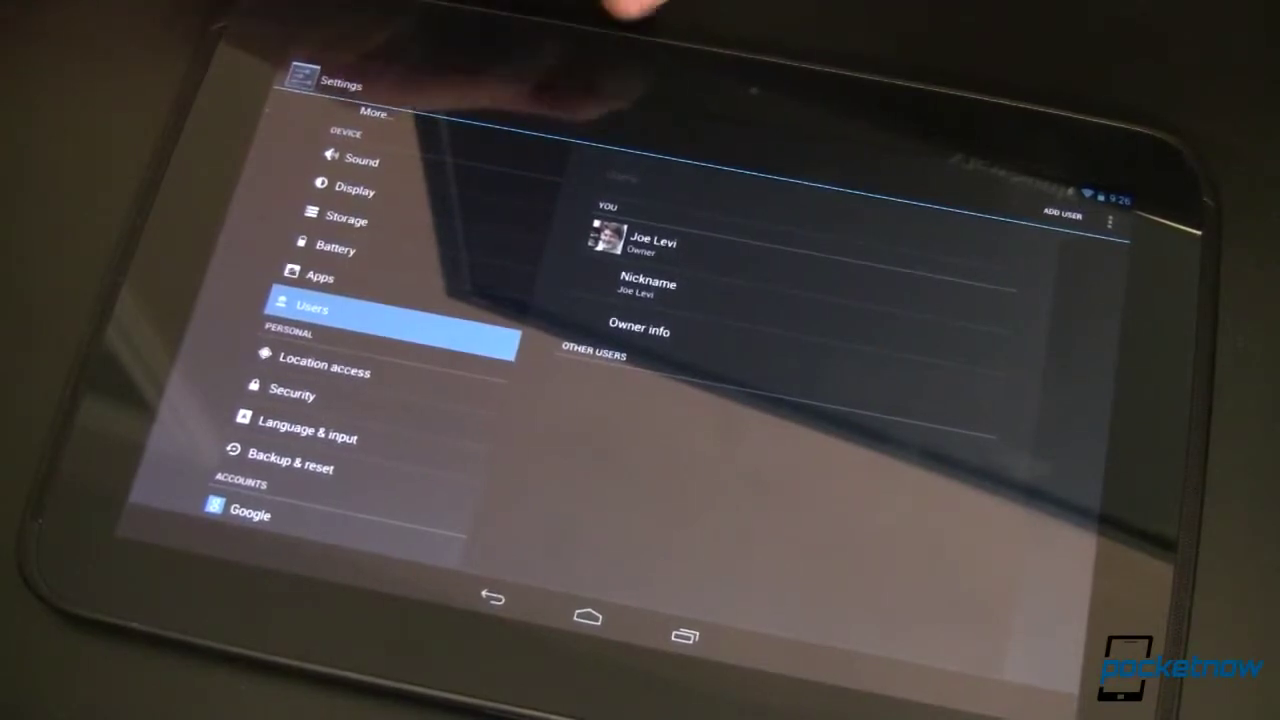
- Leave Settings and return to the home screen
left_click(587, 619)
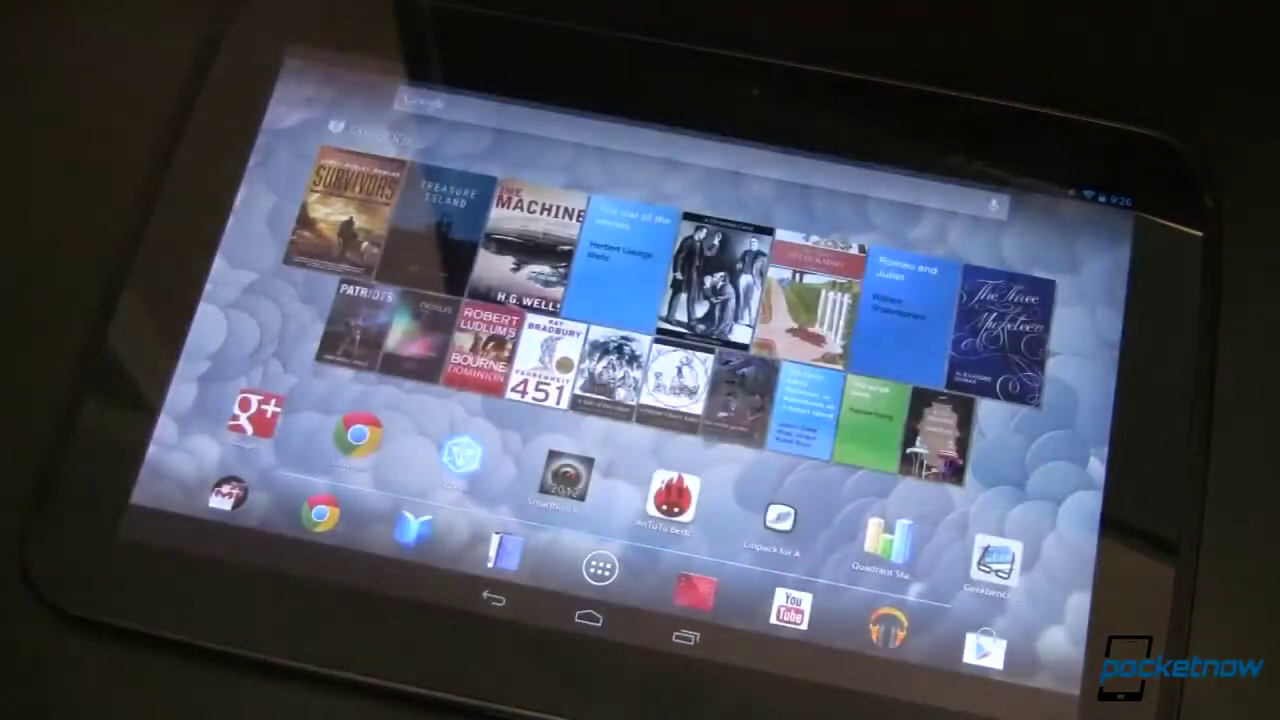